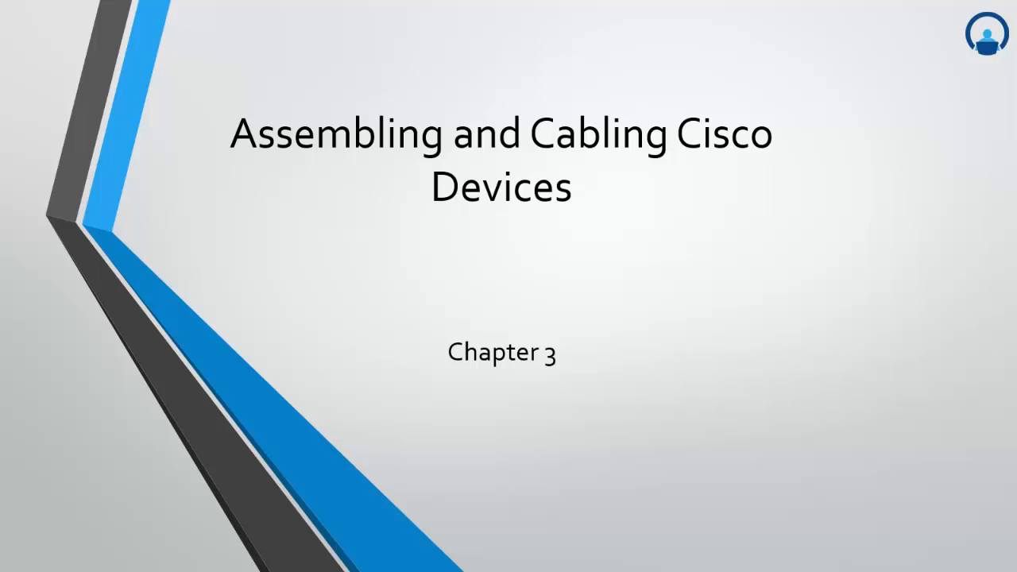
pyautogui.click(500, 159)
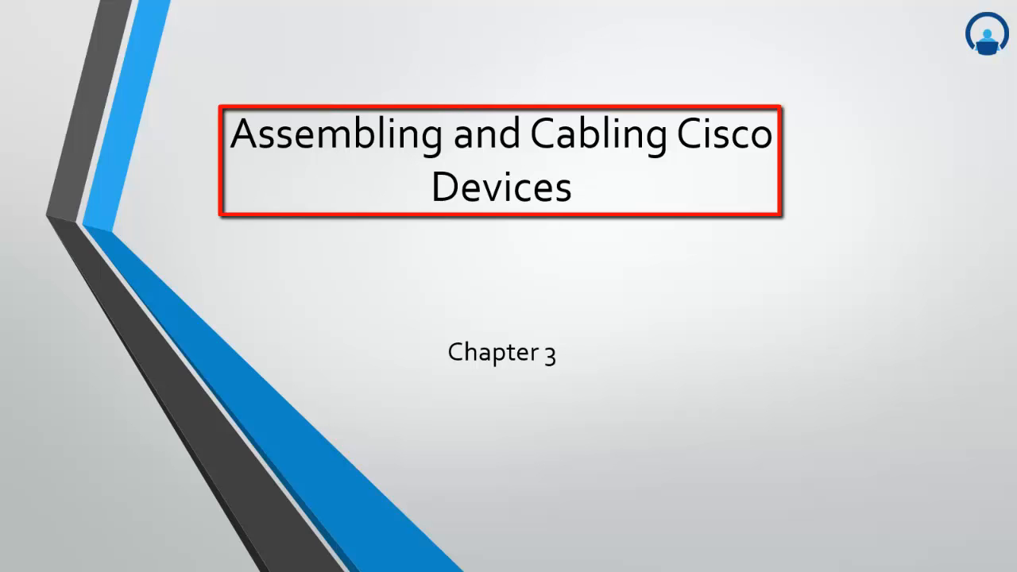